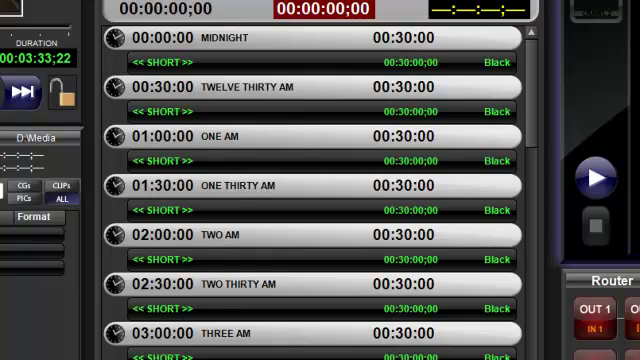
mouse_move(305, 97)
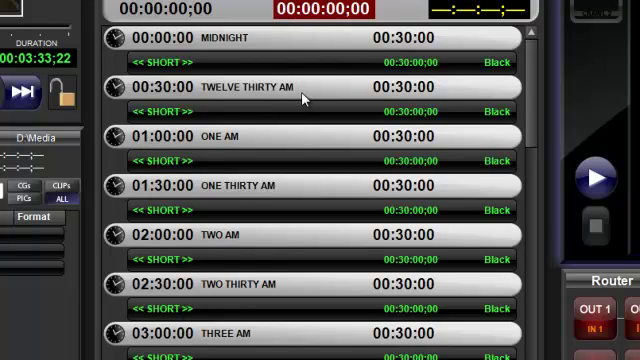
Delete the TWELVE THIRTY AM header, extending MIDNIGHT to one hour
left_click(300, 86)
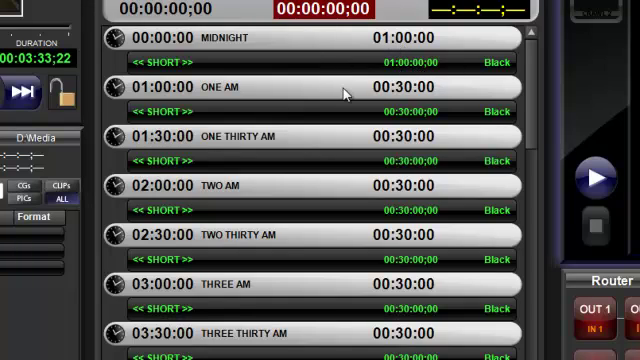
Delete the ONE AM and ONE THIRTY AM event headers from the playlist
left_click(300, 92)
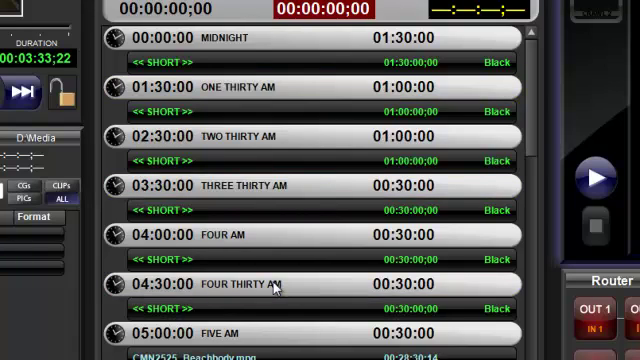
mouse_move(248, 93)
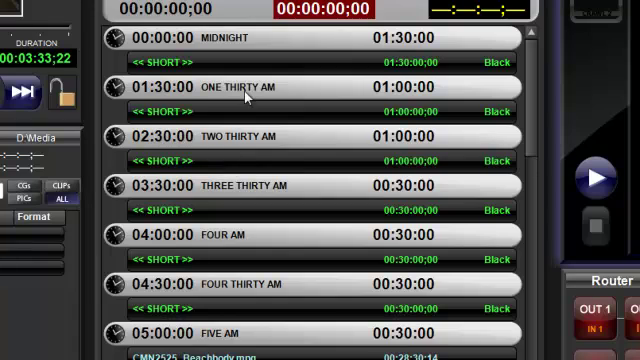
left_click(300, 86)
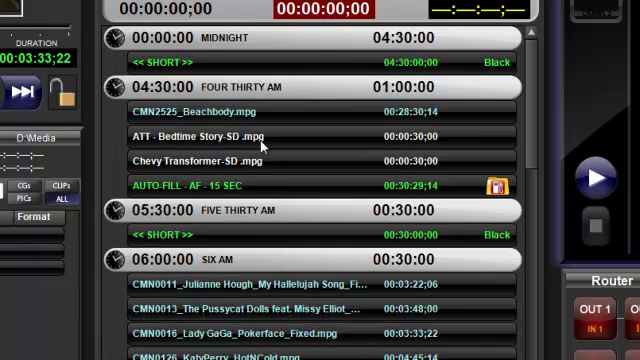
mouse_move(268, 187)
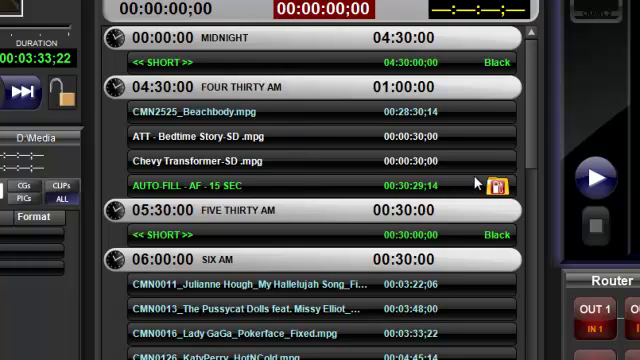
Scroll down the playlist toward the later headers up to FIVE AM
scroll("down", 3)
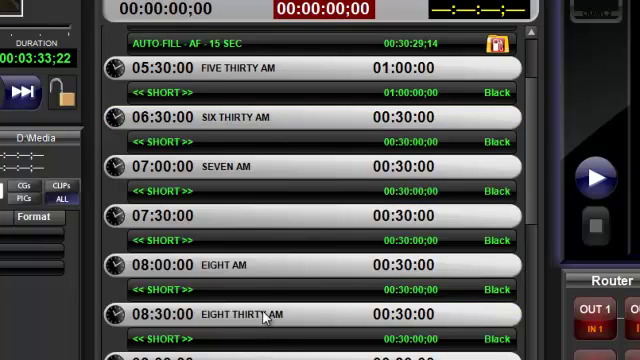
mouse_move(278, 118)
type("00:81:50")
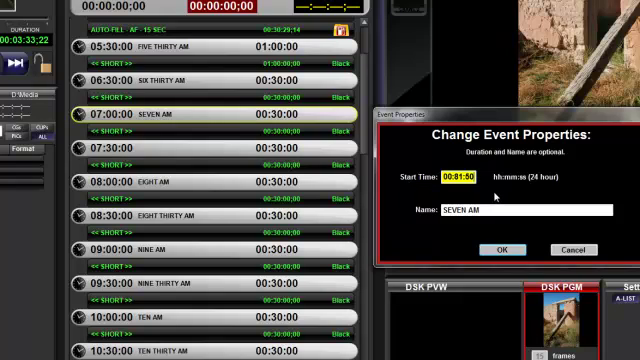
Confirm the SEVEN AM start time of 08:15:00 in Change Event Properties
left_click(500, 249)
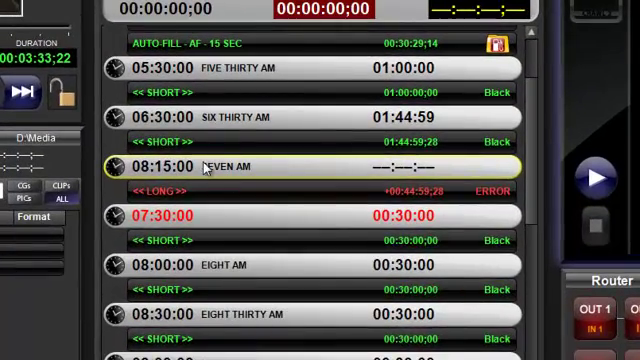
mouse_move(182, 227)
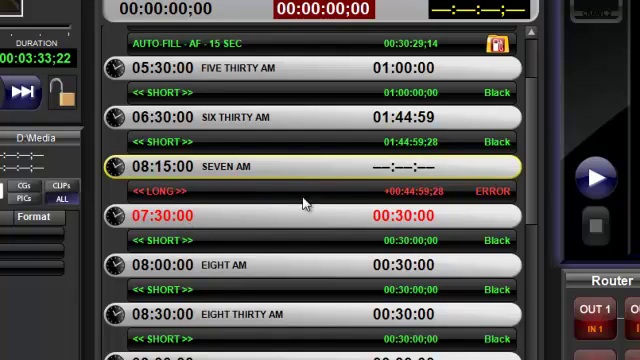
mouse_move(215, 175)
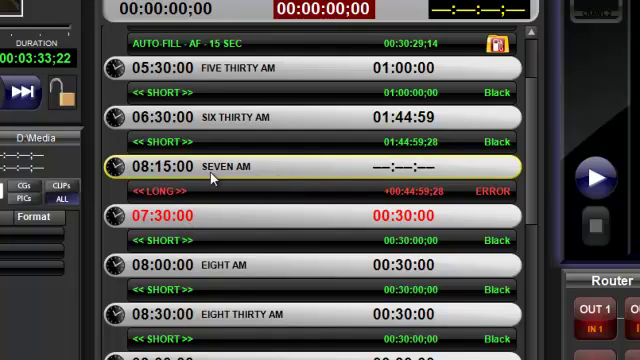